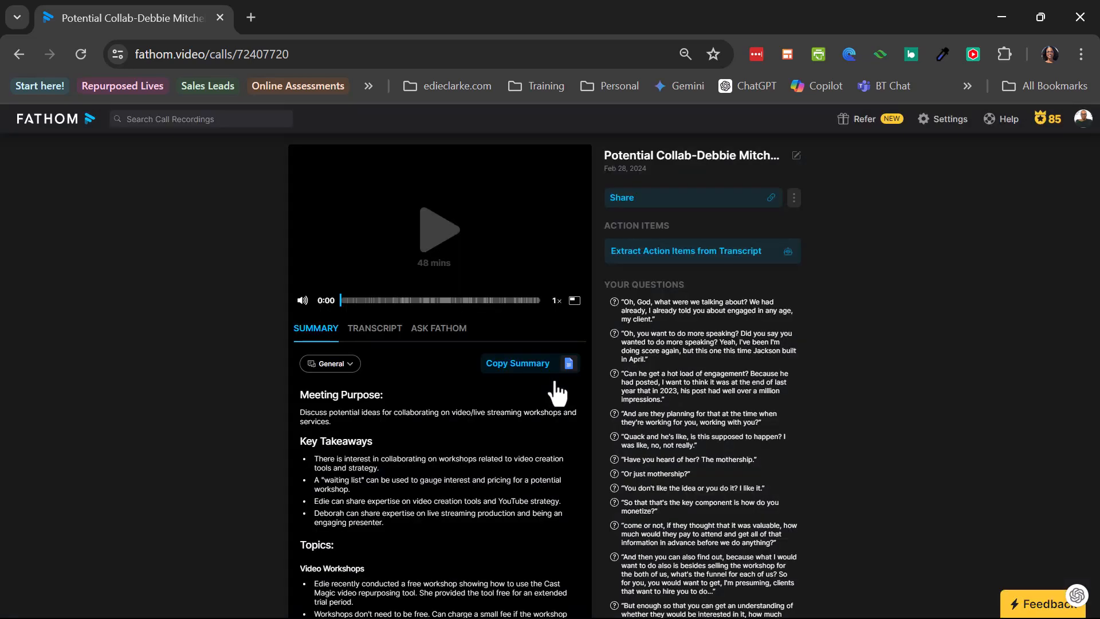
mouse_move(407, 372)
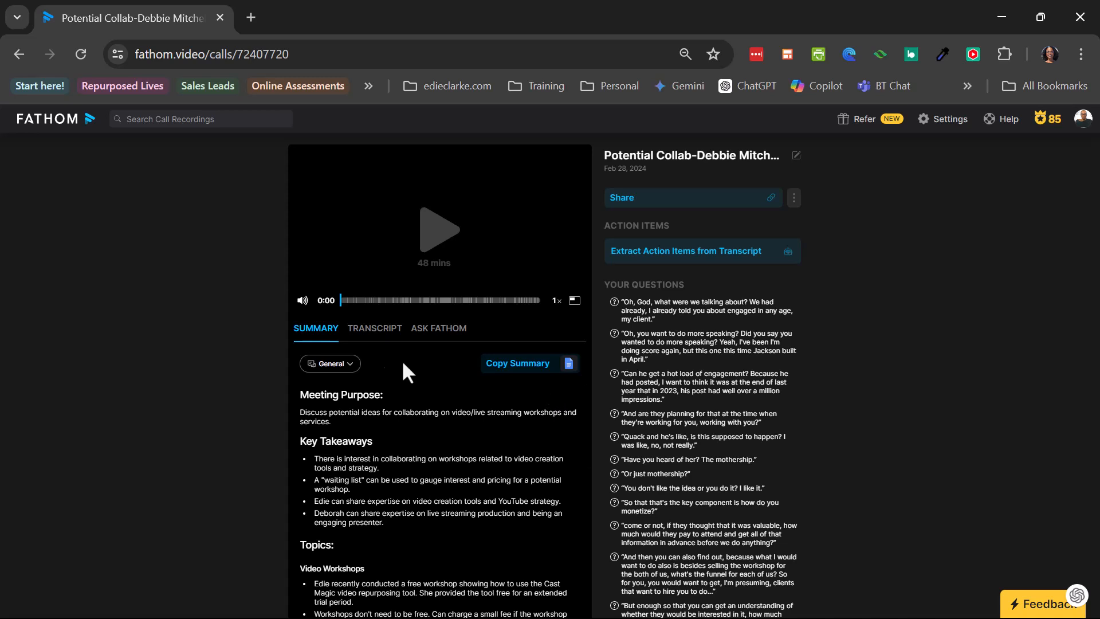
mouse_move(344, 386)
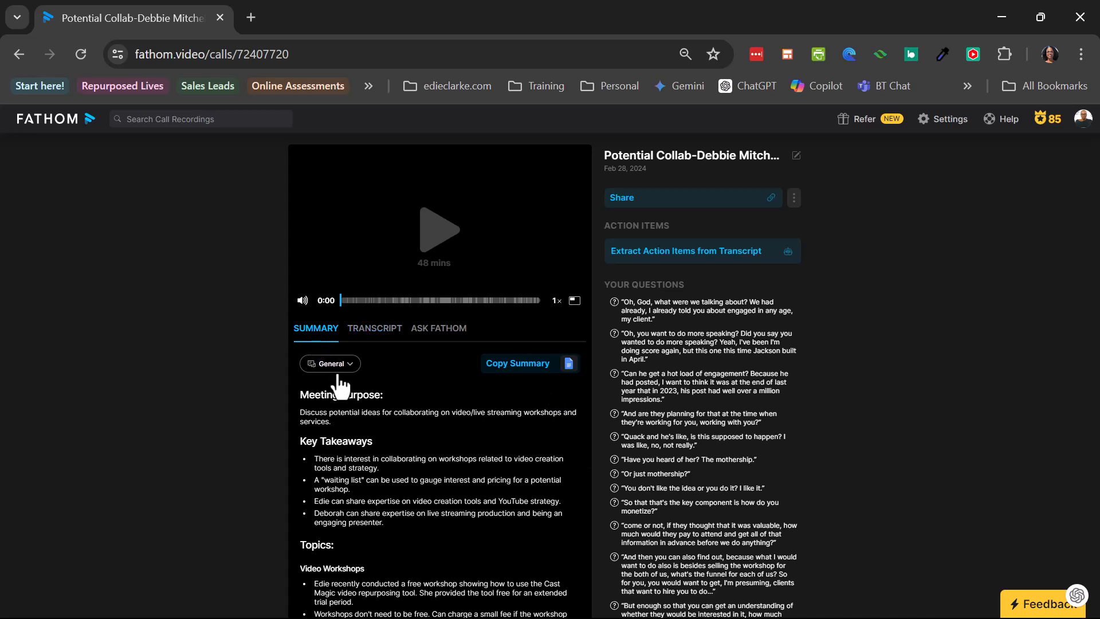
Move from the summary templates list to the Ask Fathom tab below the player
click(330, 364)
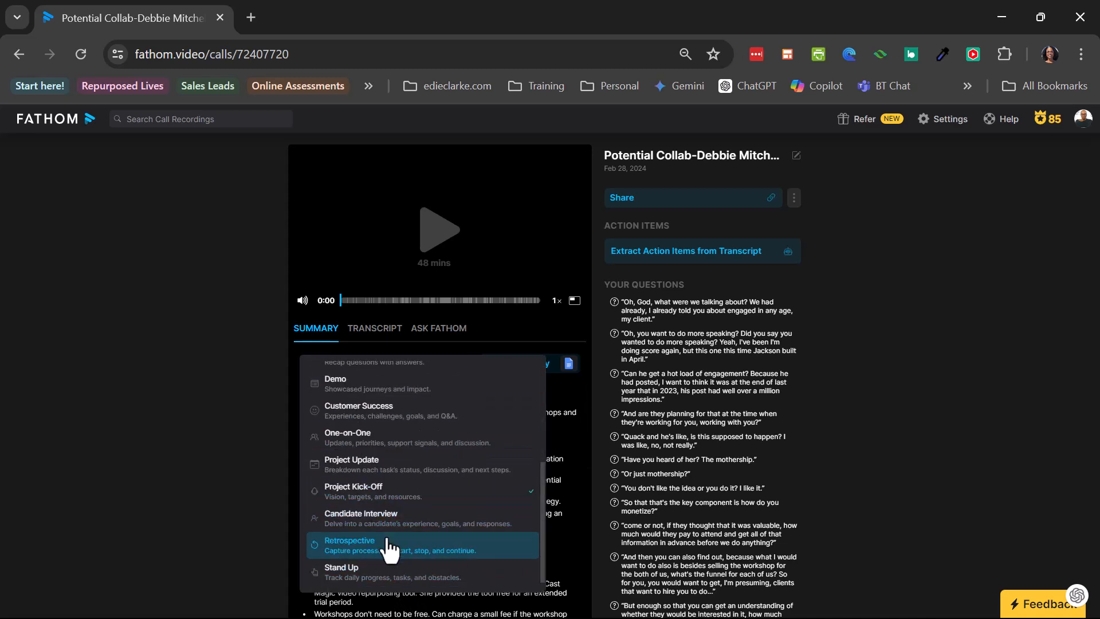
mouse_move(389, 517)
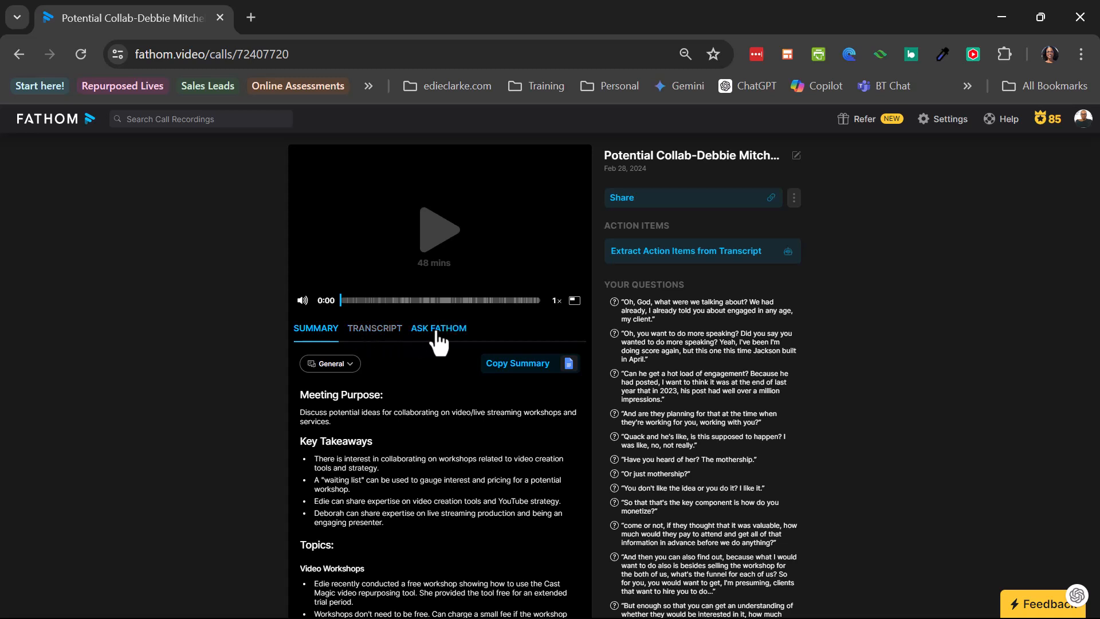
click(438, 327)
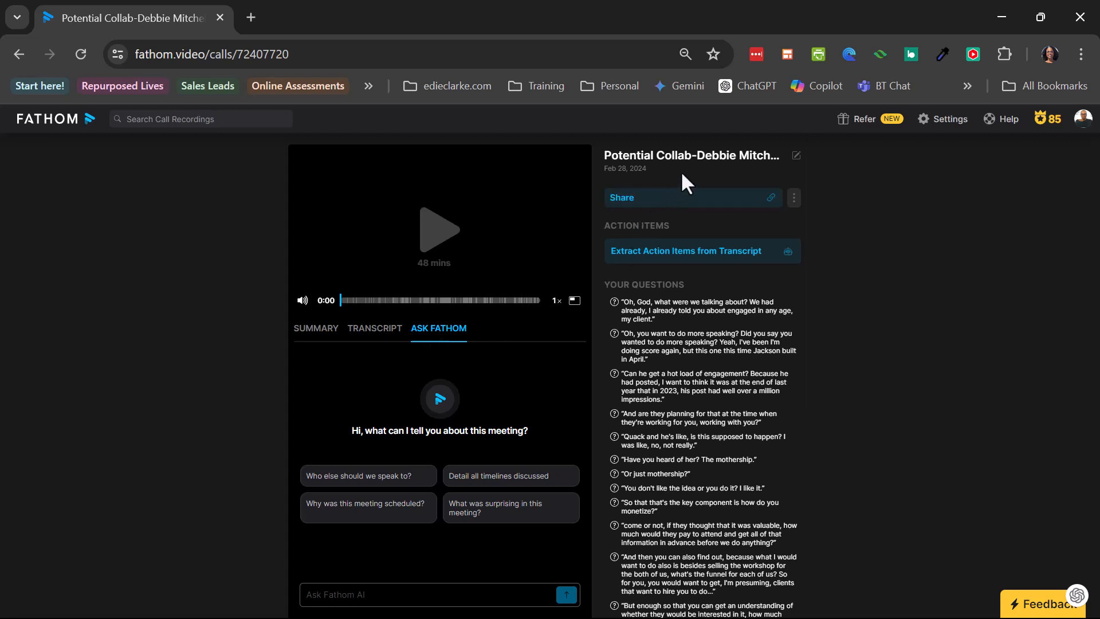
mouse_move(607, 169)
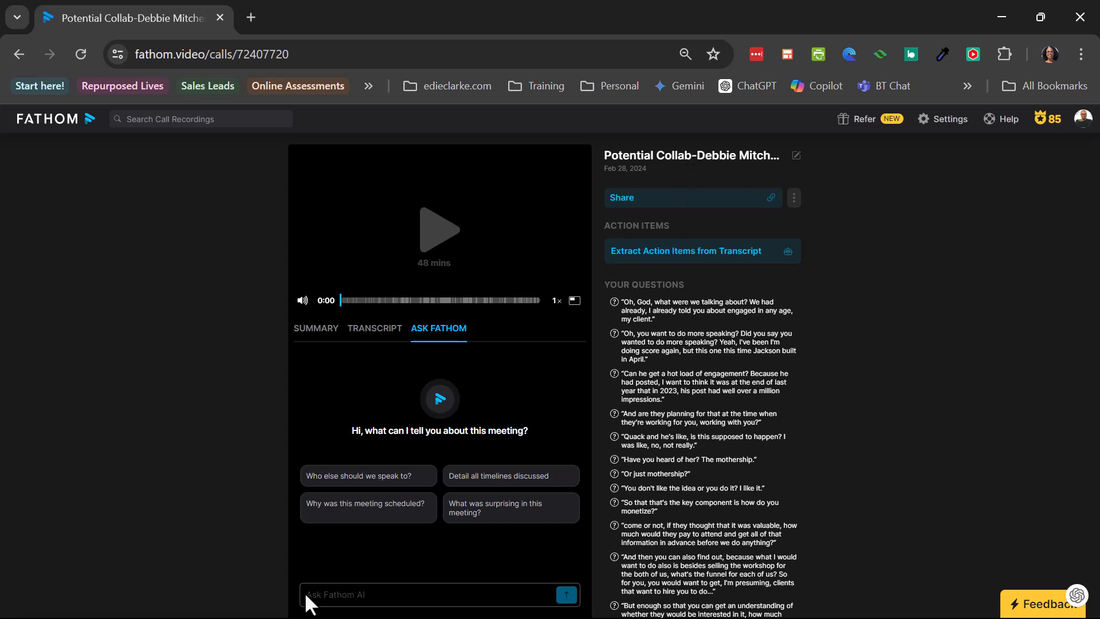
mouse_move(351, 337)
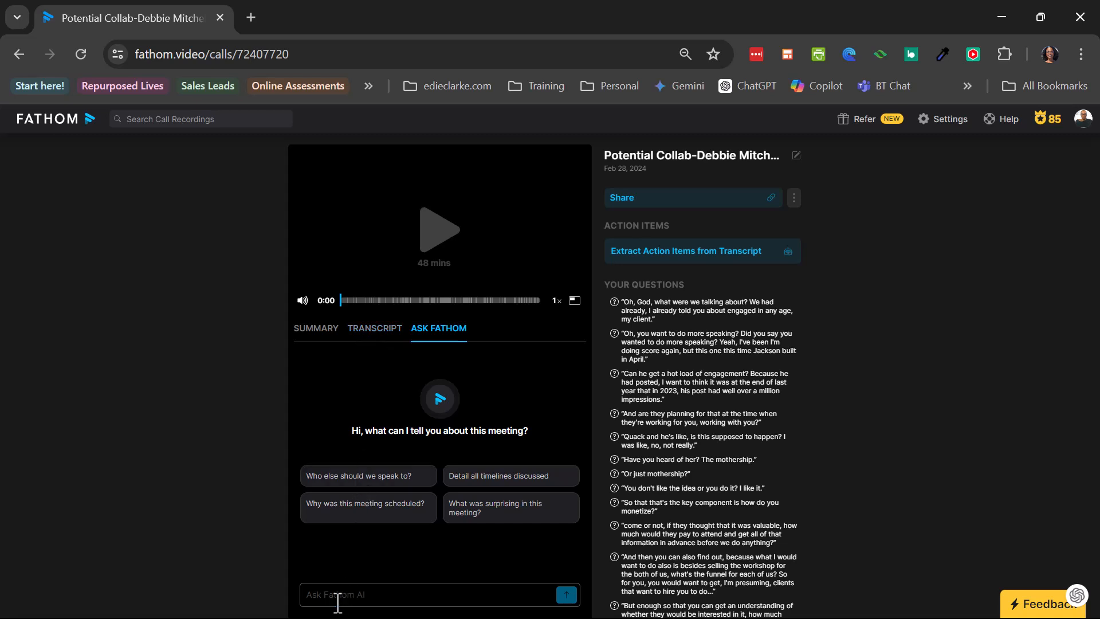
Submit a 'What…' question about presentation or workshop collaboration topics to Ask Fathom
click(566, 594)
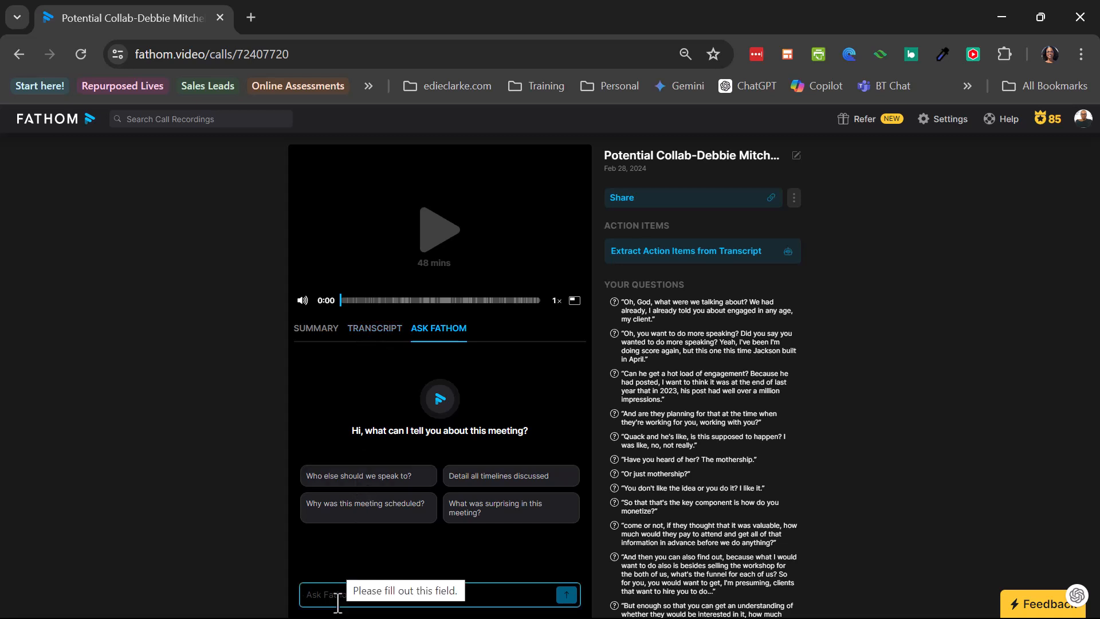
text(What are some of the topics we could collaborate on for presentations or workshops)
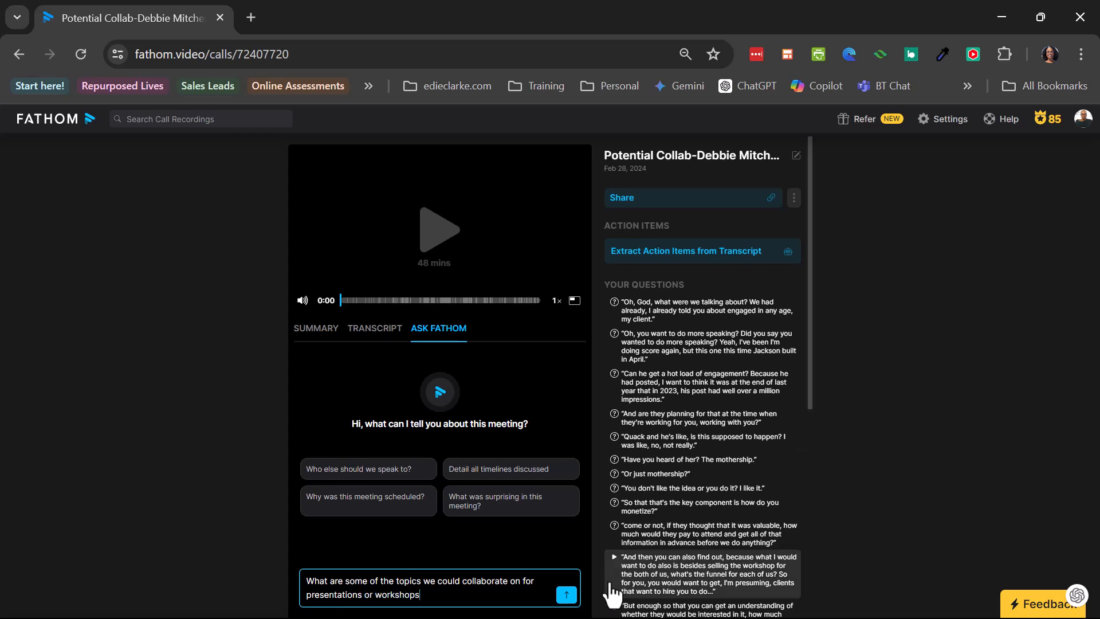
click(566, 594)
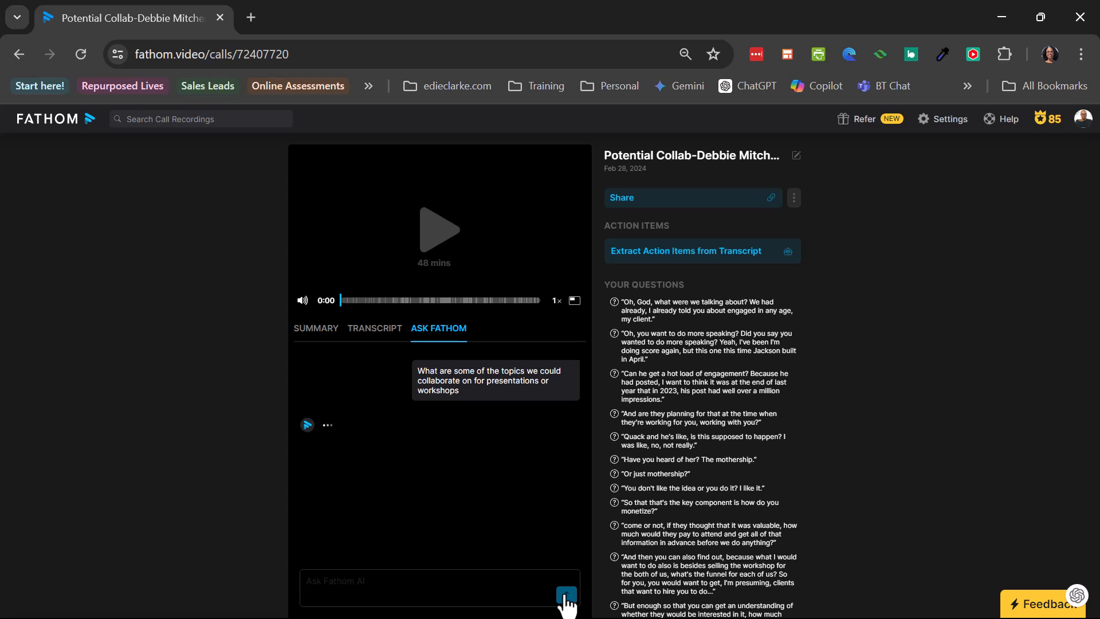
Scroll through the answer's five collaboration topics and timestamped recording links
click(566, 596)
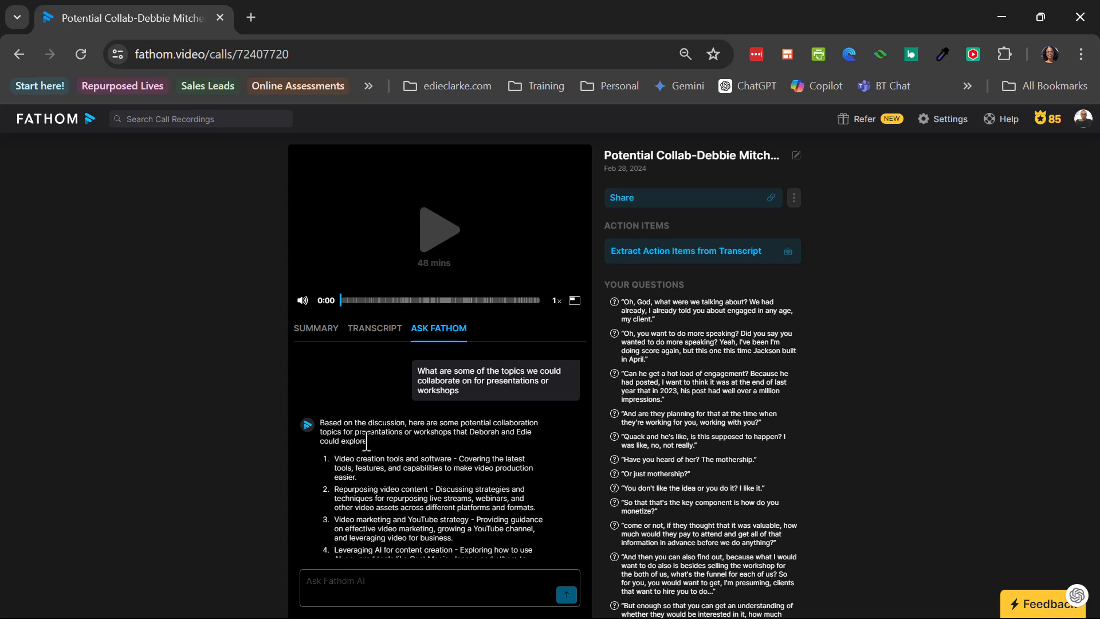
mouse_move(456, 448)
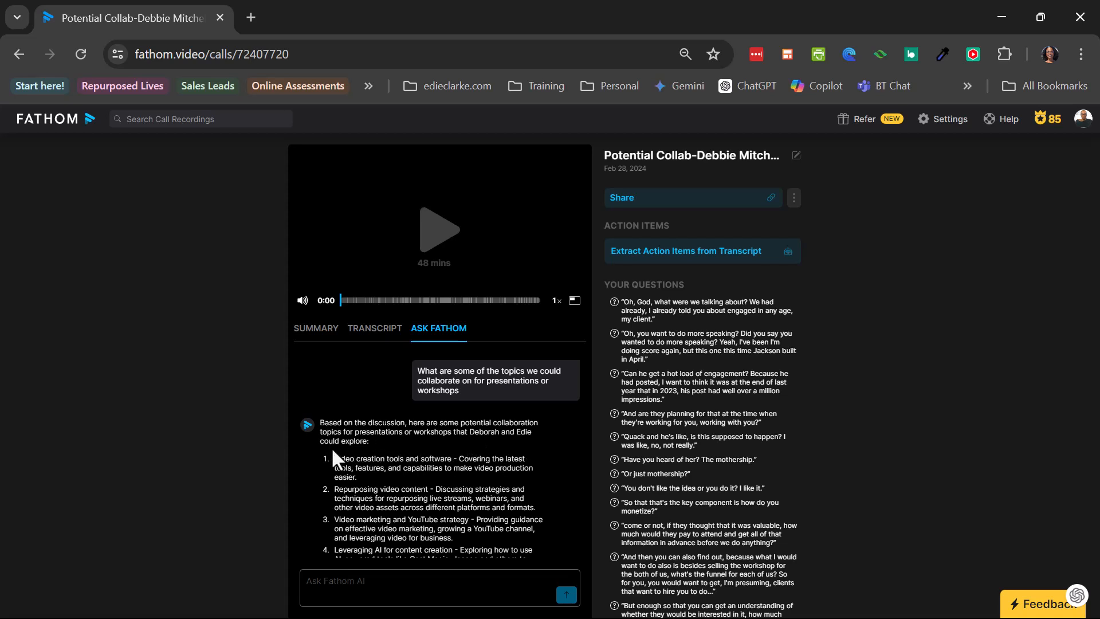
scroll(down, 3)
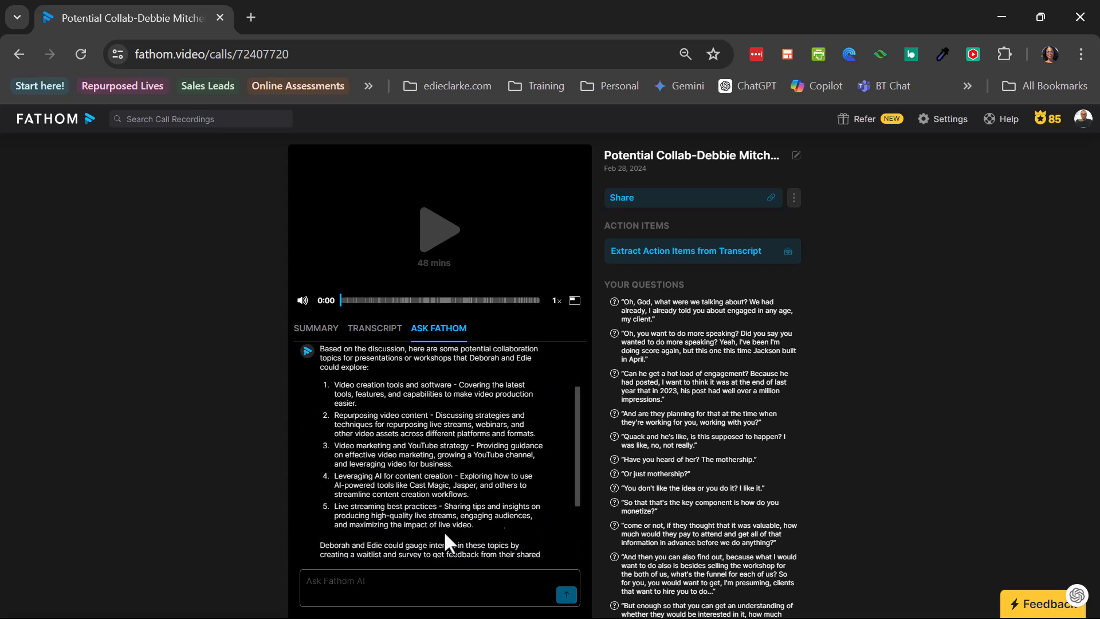
scroll(down, 3)
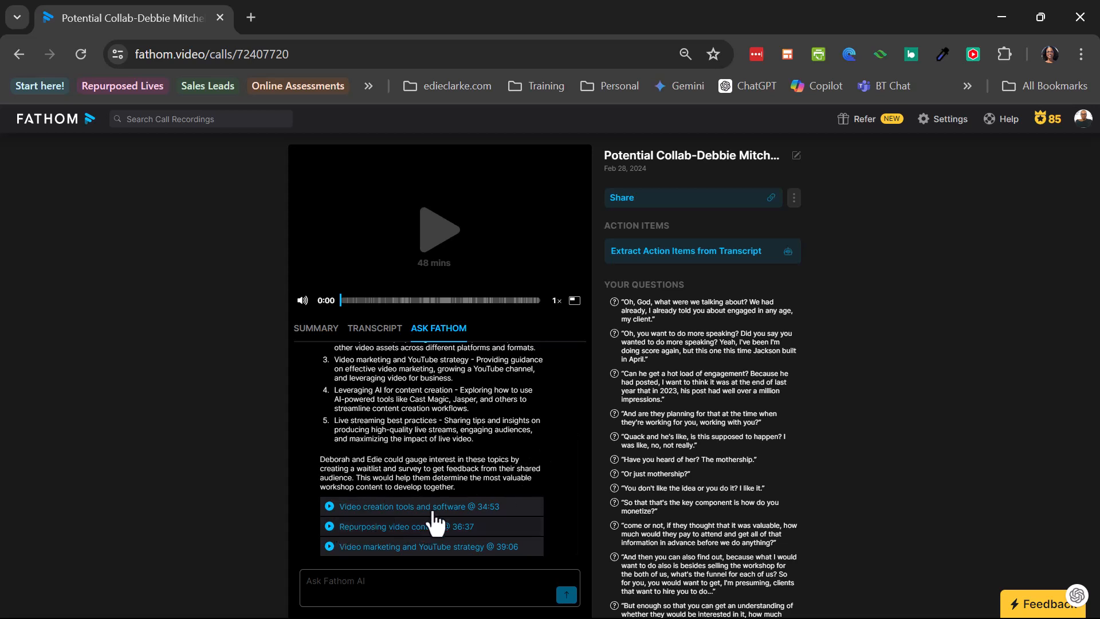
mouse_move(439, 536)
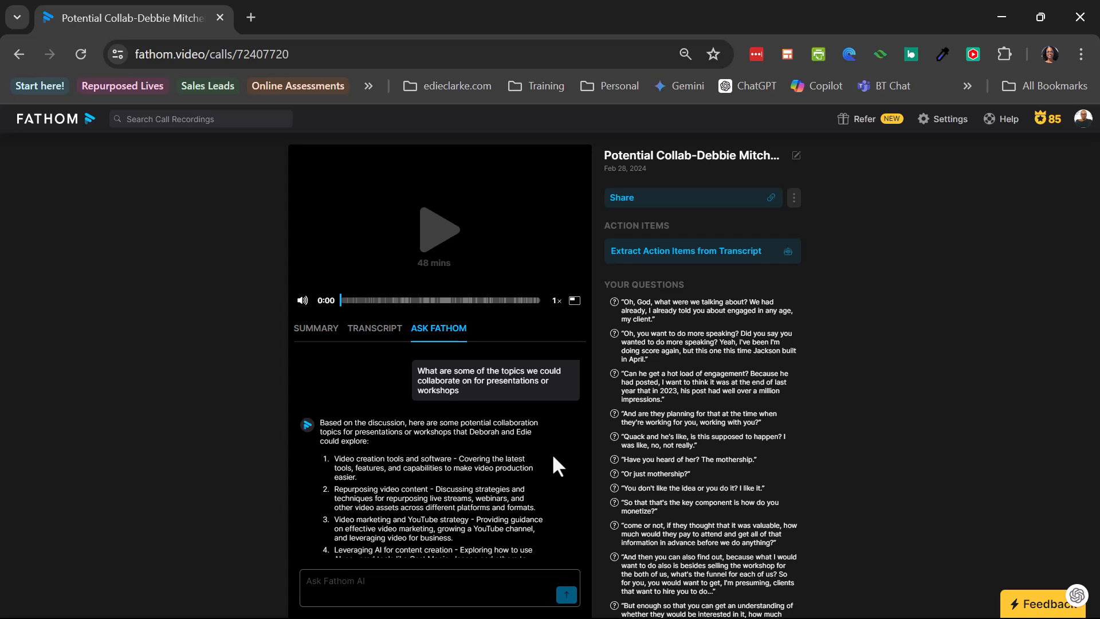
click(315, 328)
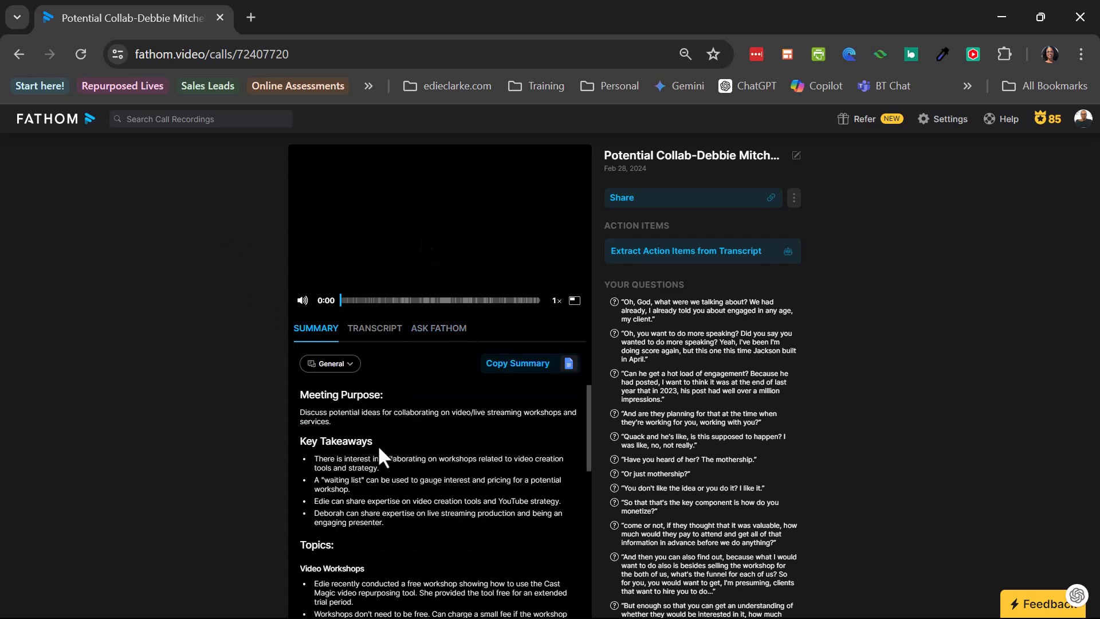
scroll(down, 3)
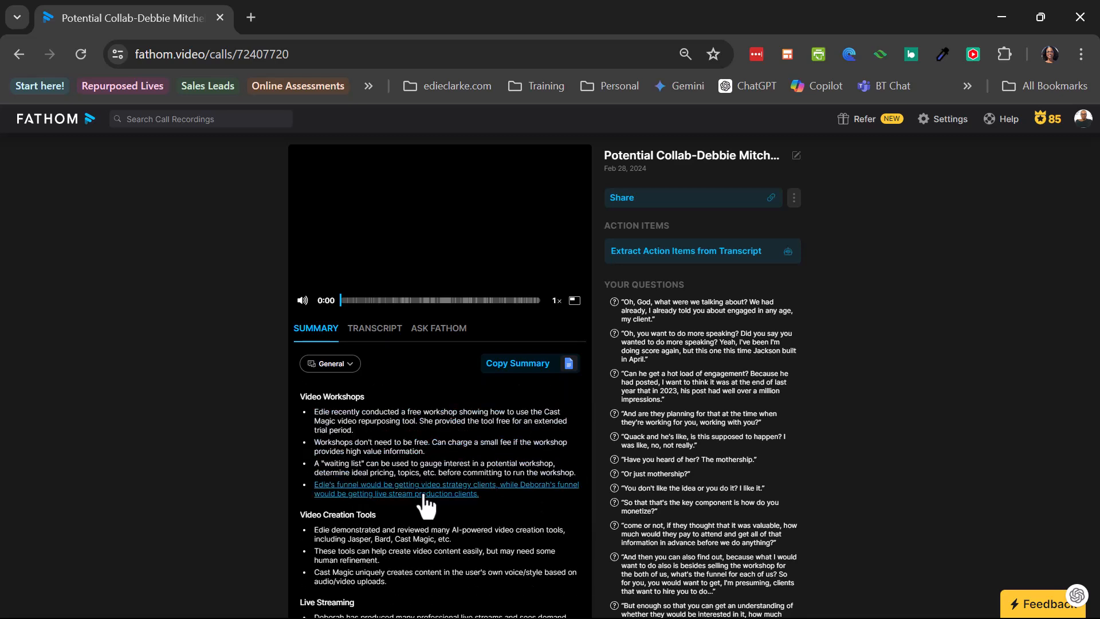
scroll(down, 3)
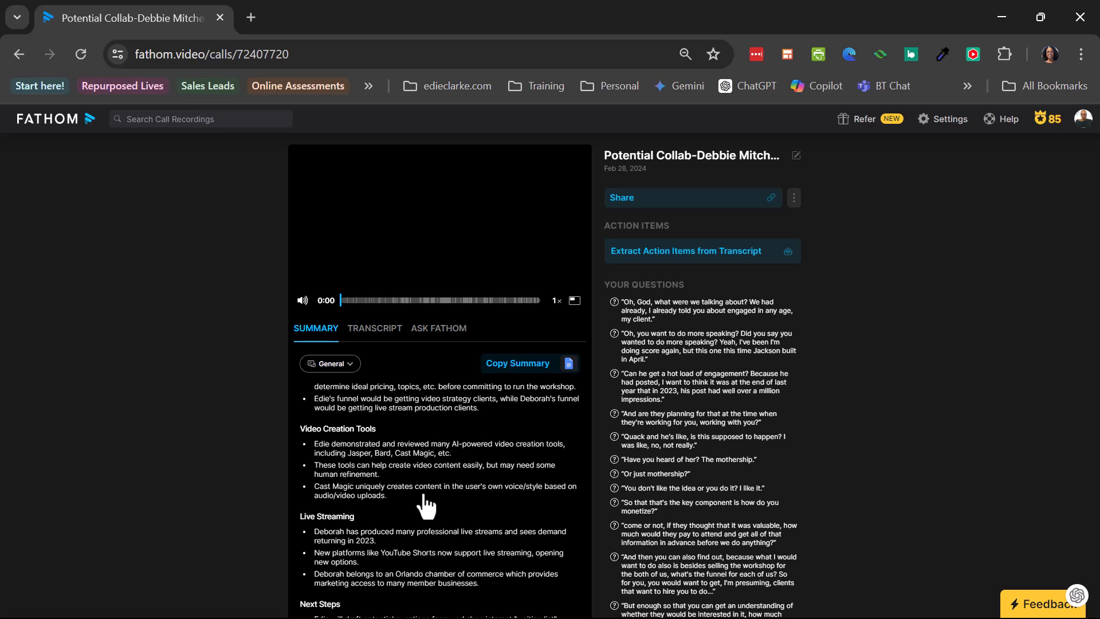
scroll(down, 3)
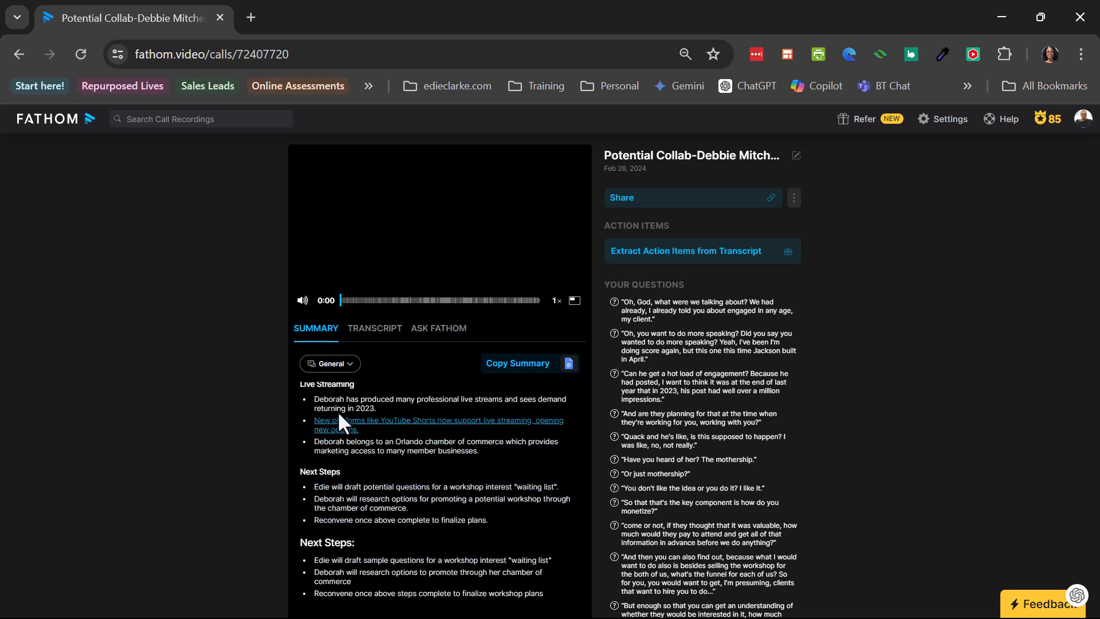
click(438, 328)
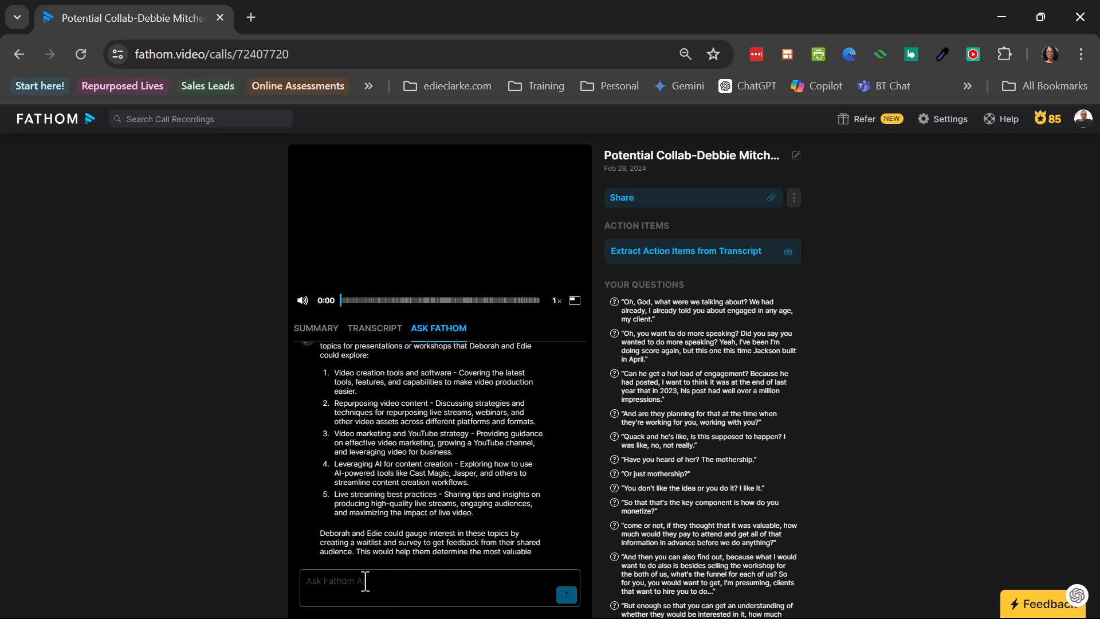
Ask 'Regarding these ideas was there a timeline discussed' and scroll through the reply
click(565, 595)
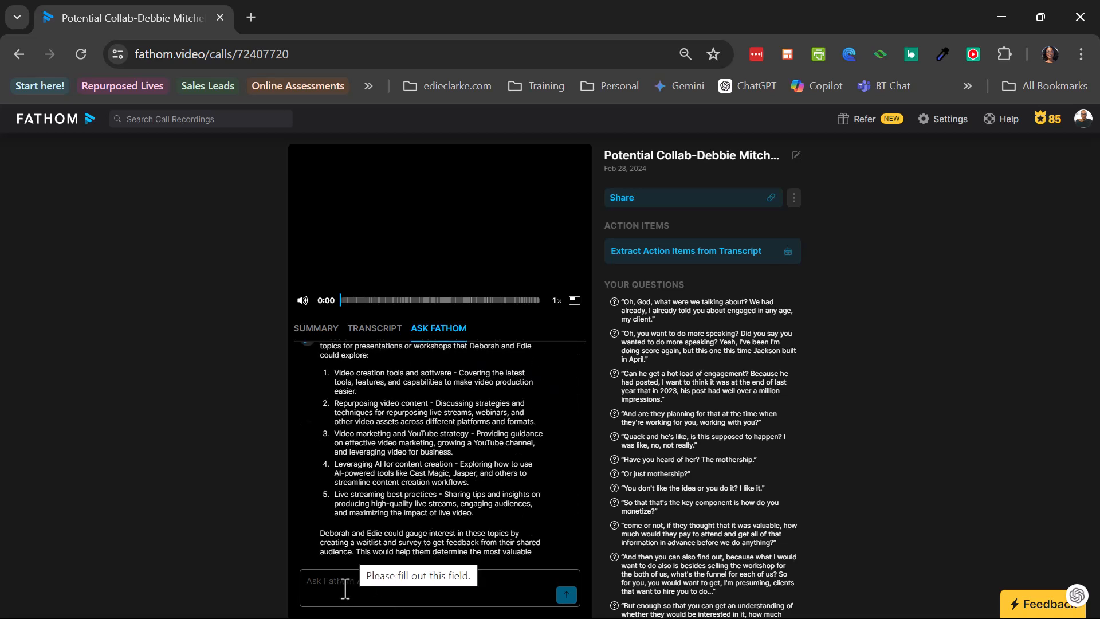
click(435, 588)
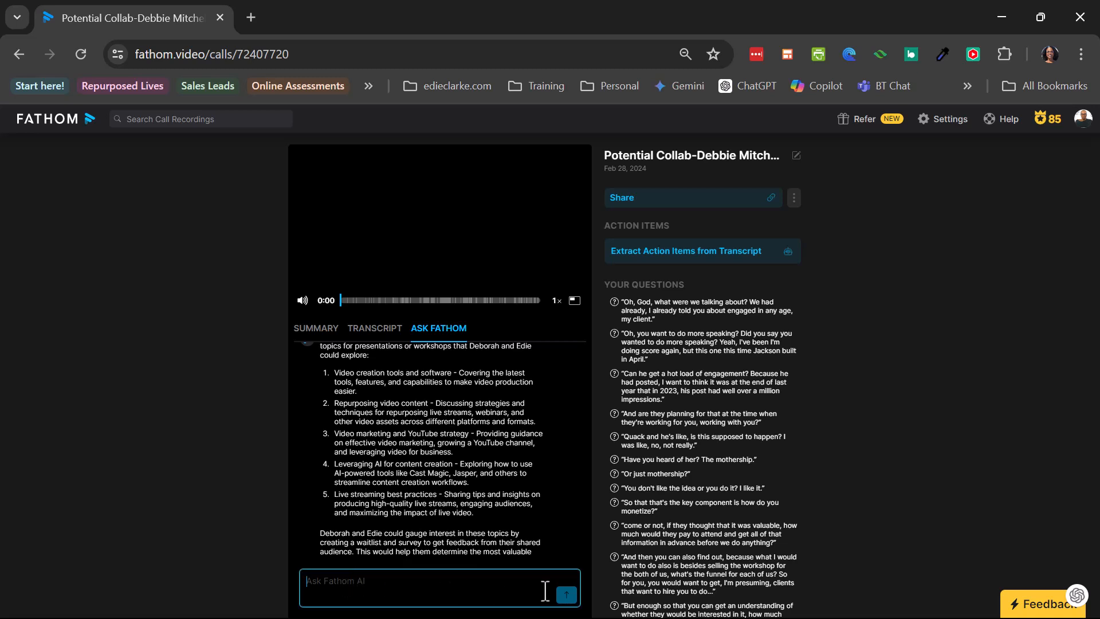
text(Regarding these ideas was there a timeline discussed)
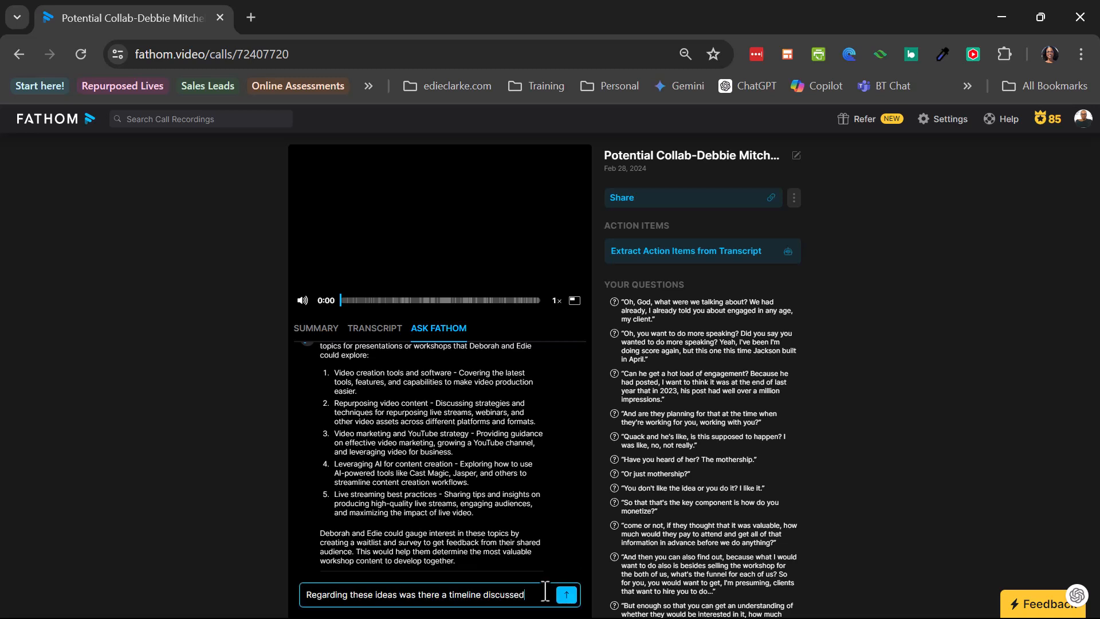
click(565, 594)
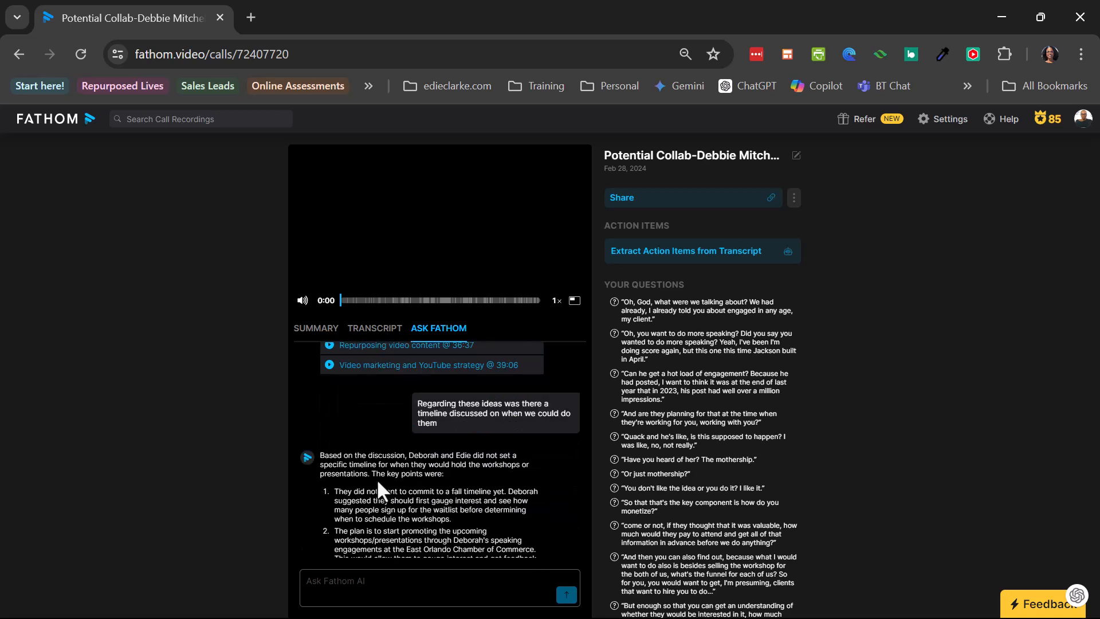
mouse_move(541, 490)
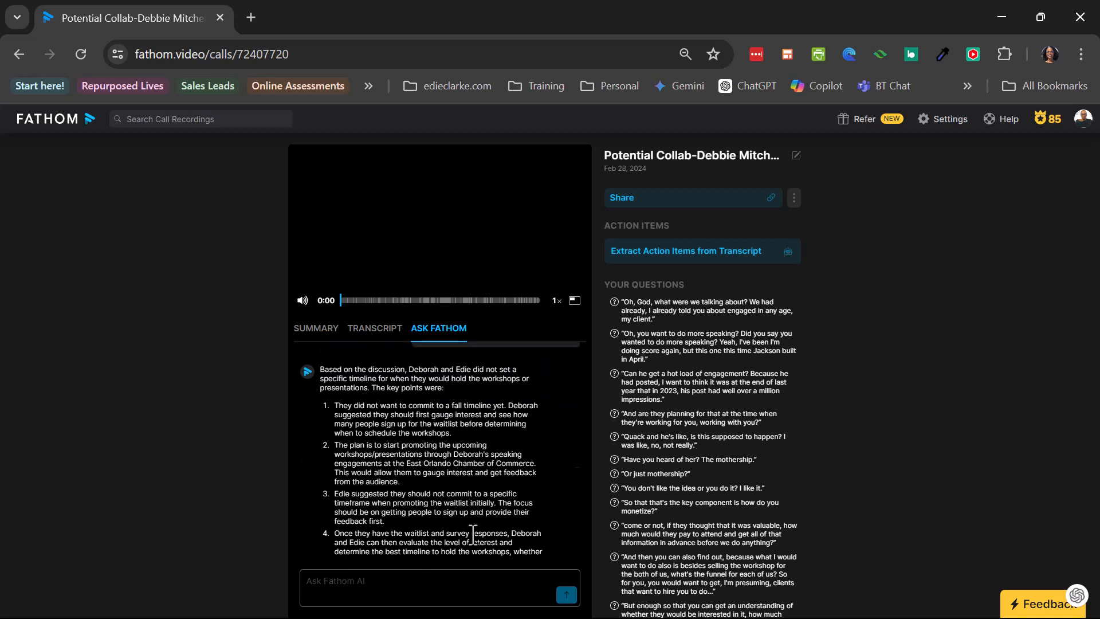
scroll(down, 3)
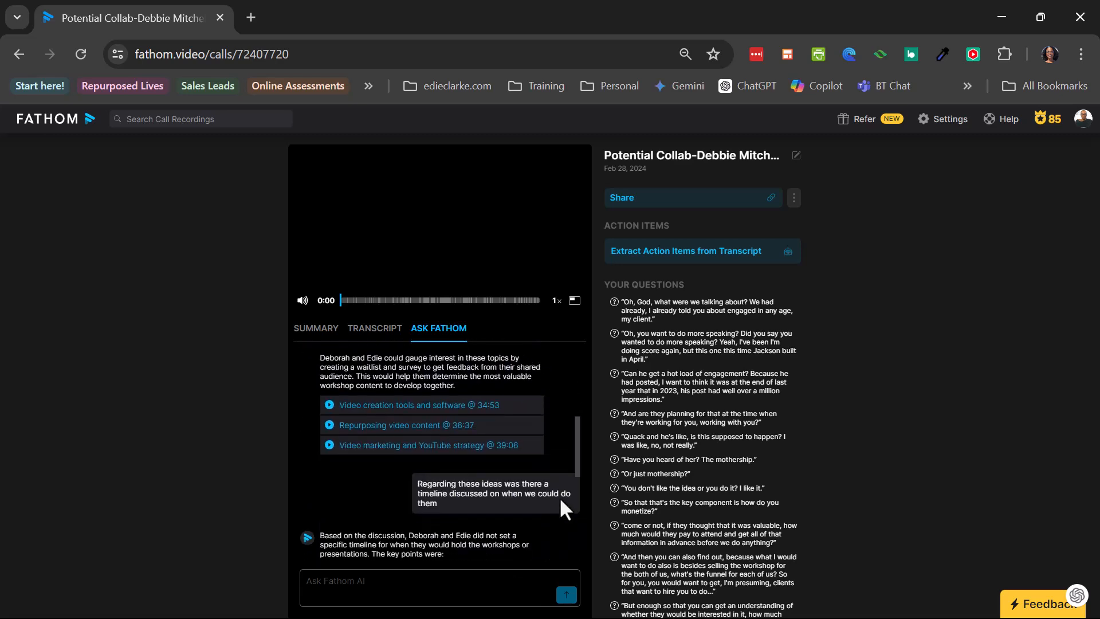
scroll(down, 3)
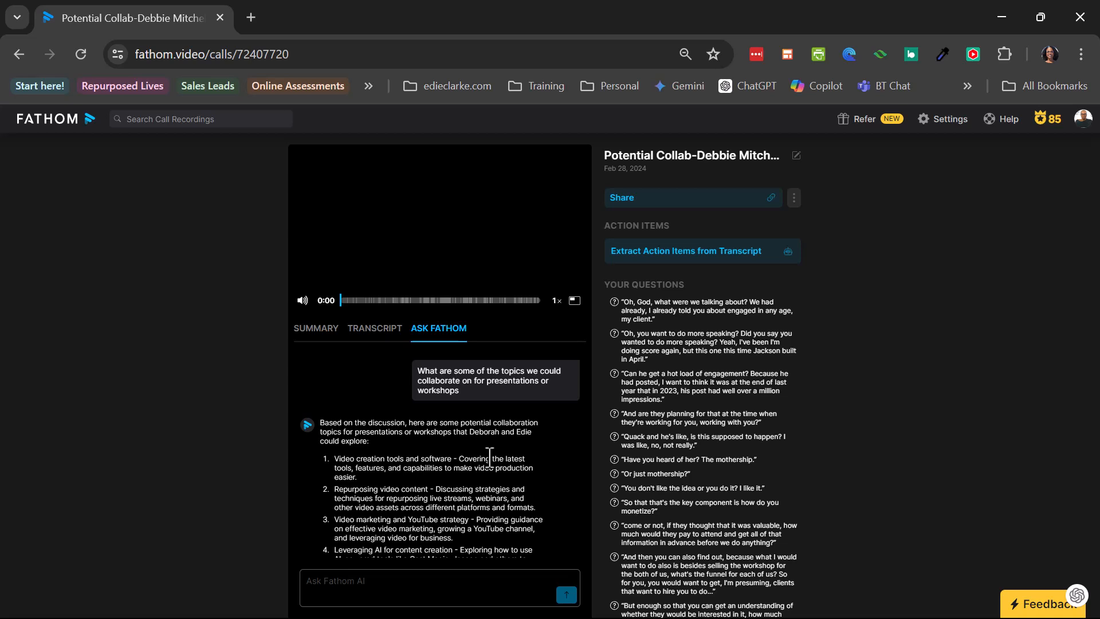
click(316, 328)
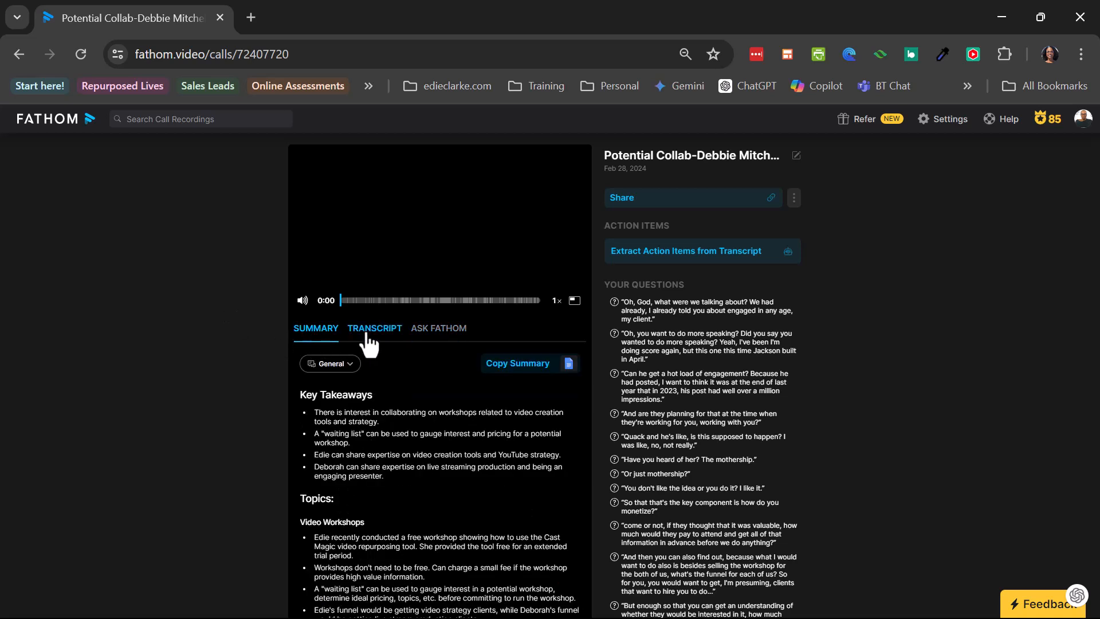
click(375, 328)
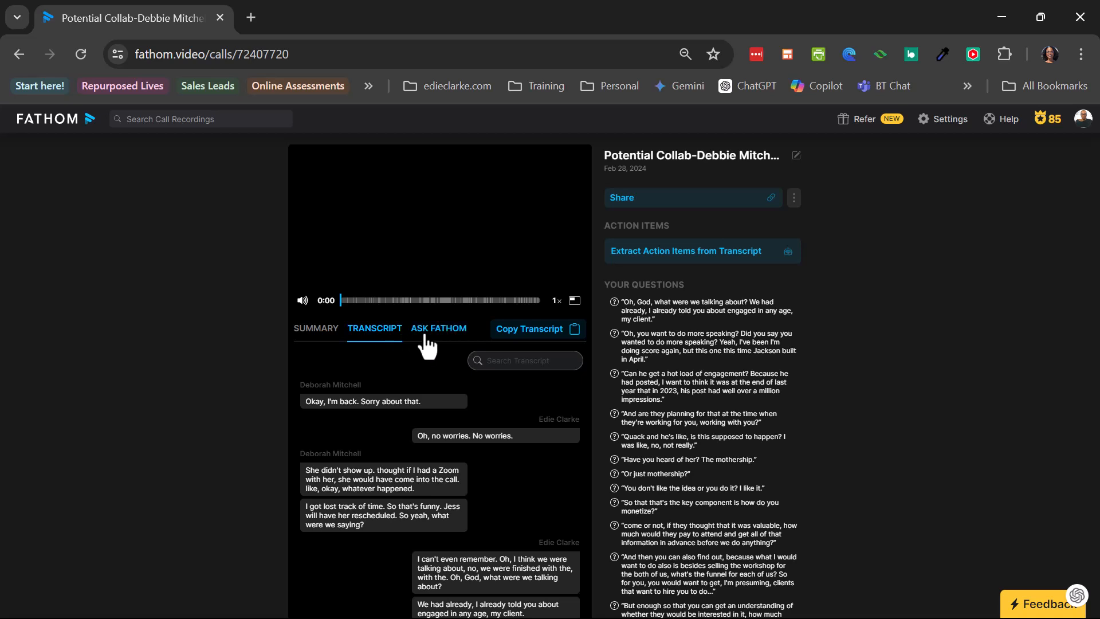
click(438, 327)
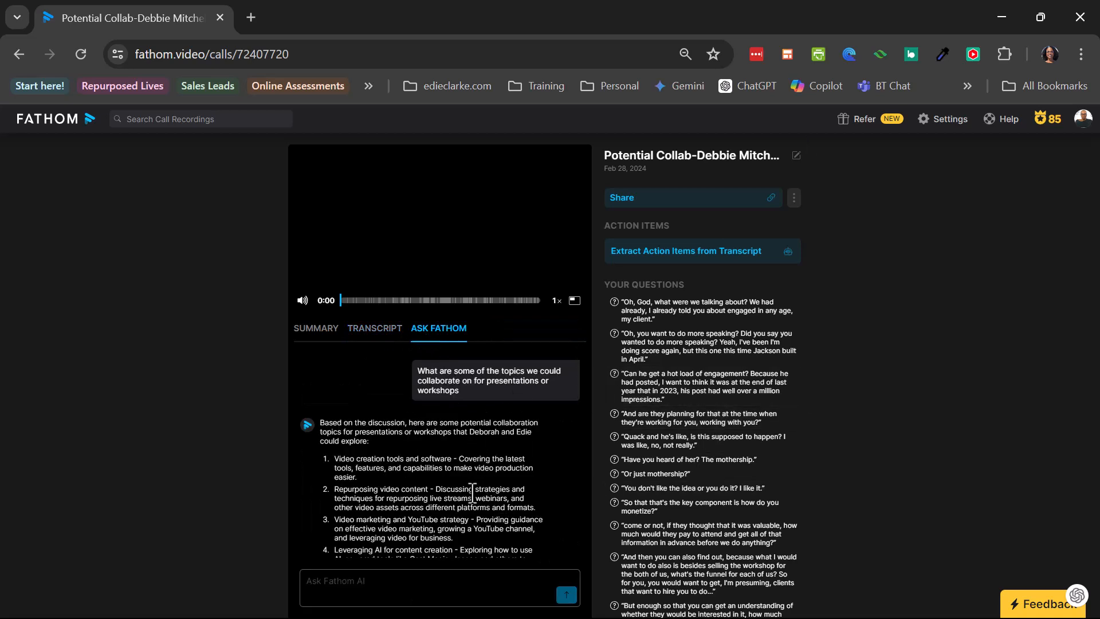
click(316, 328)
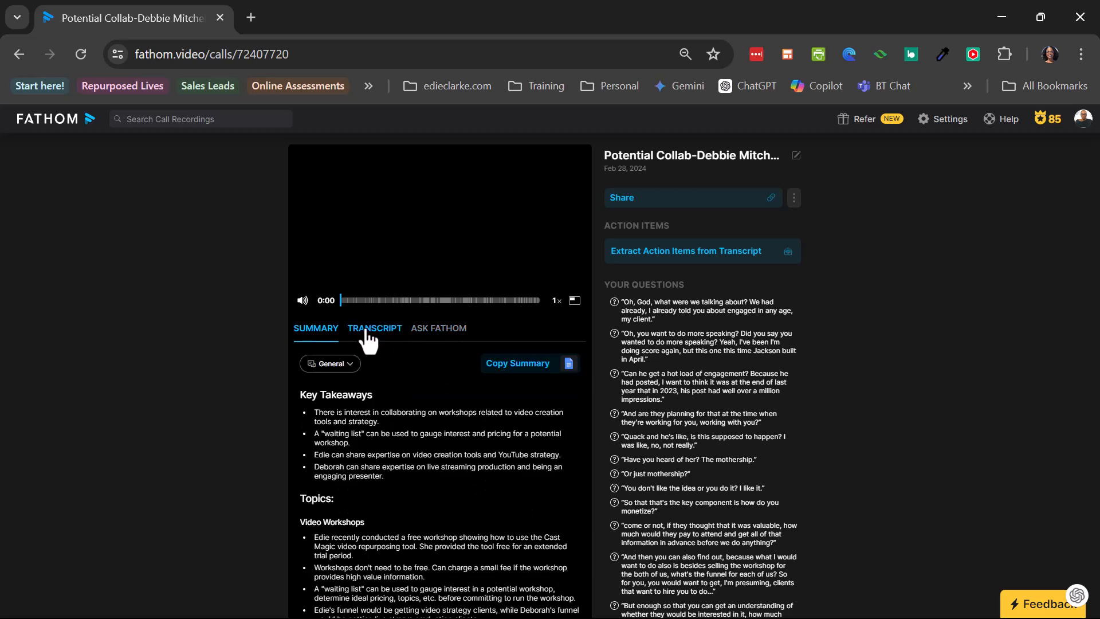
click(375, 327)
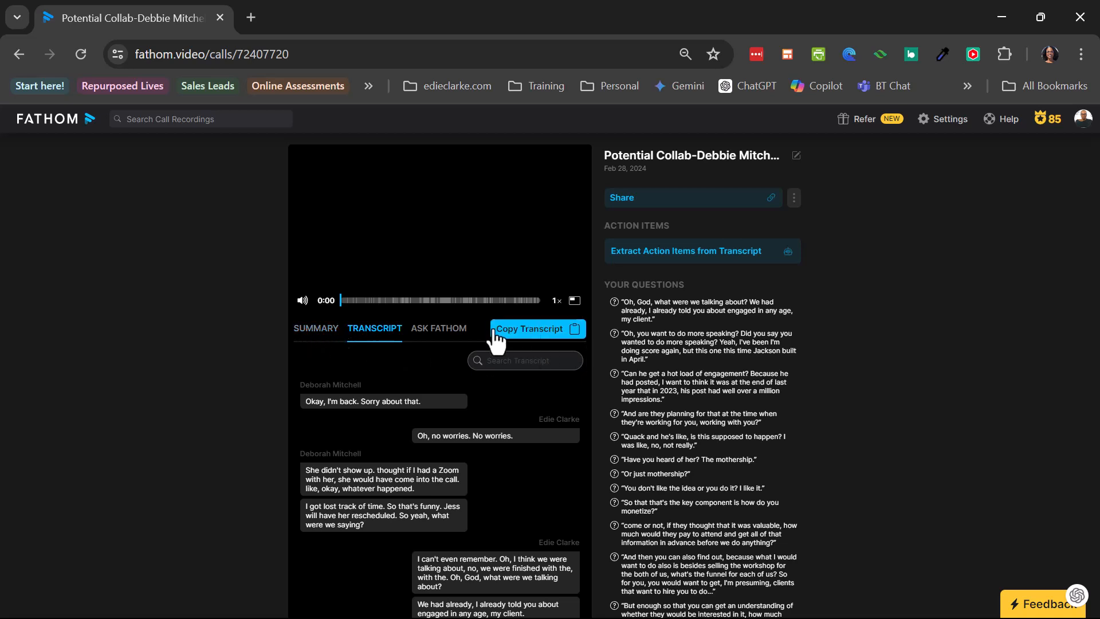
click(315, 328)
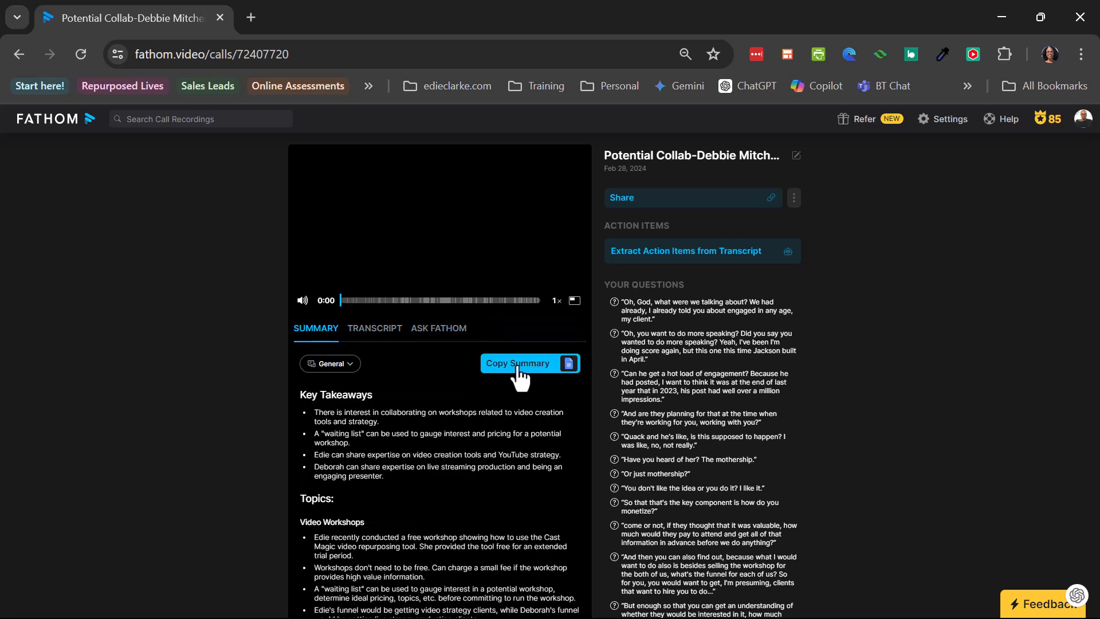
click(375, 328)
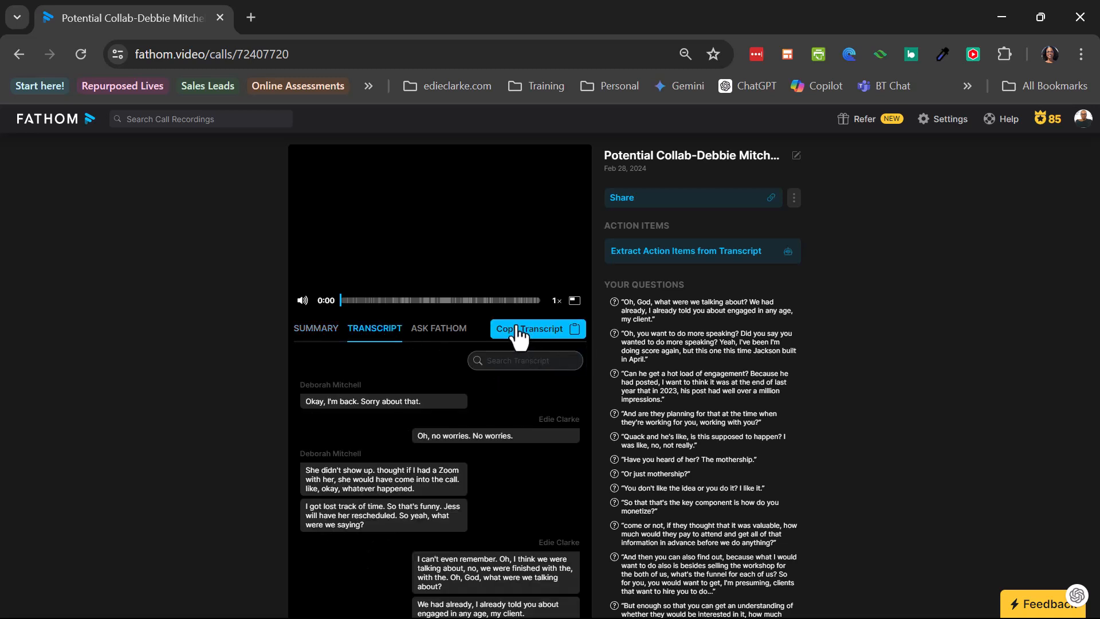
click(437, 328)
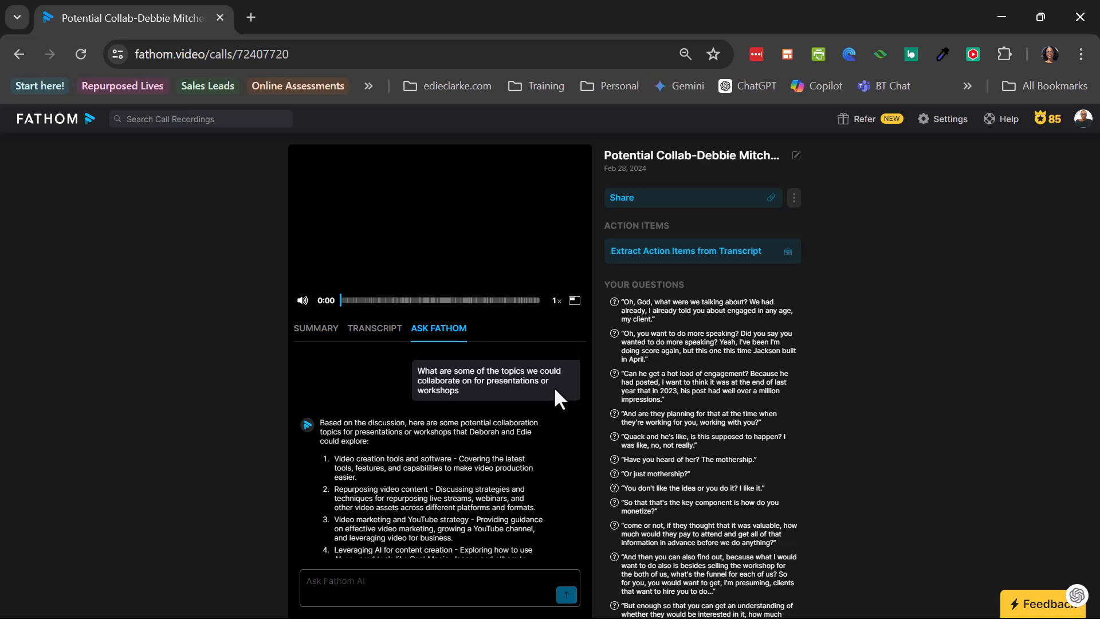
mouse_move(557, 406)
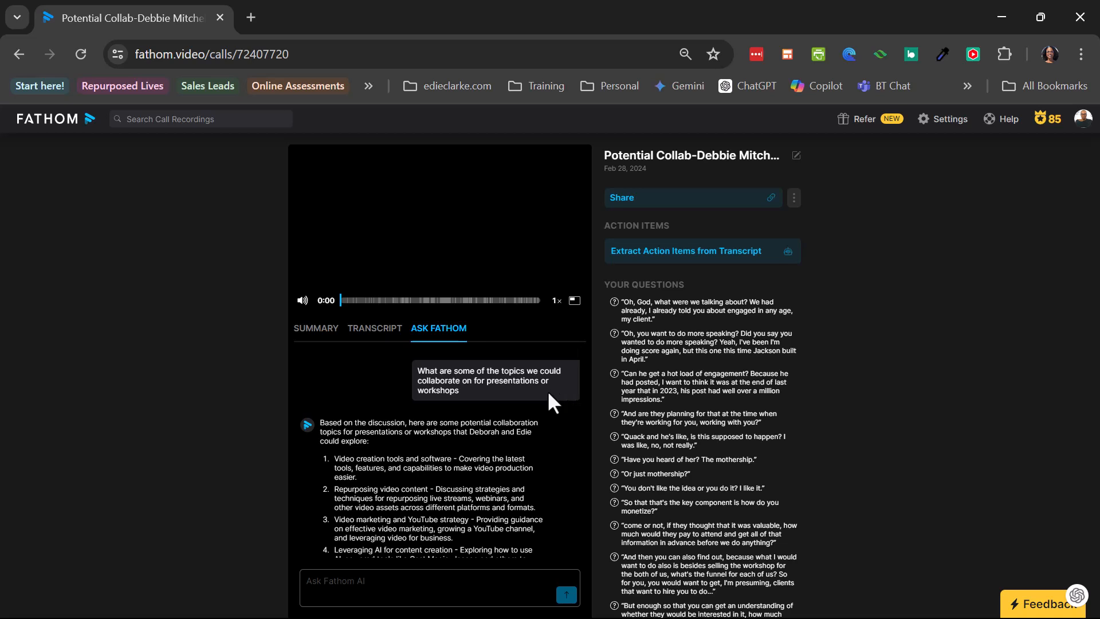
mouse_move(225, 459)
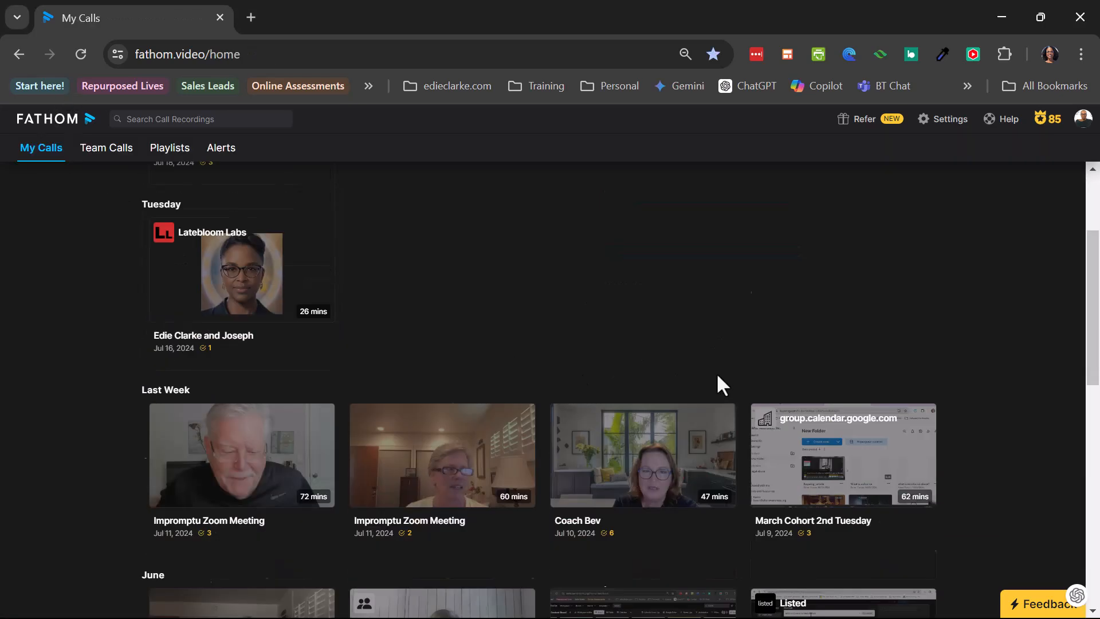
scroll(down, 3)
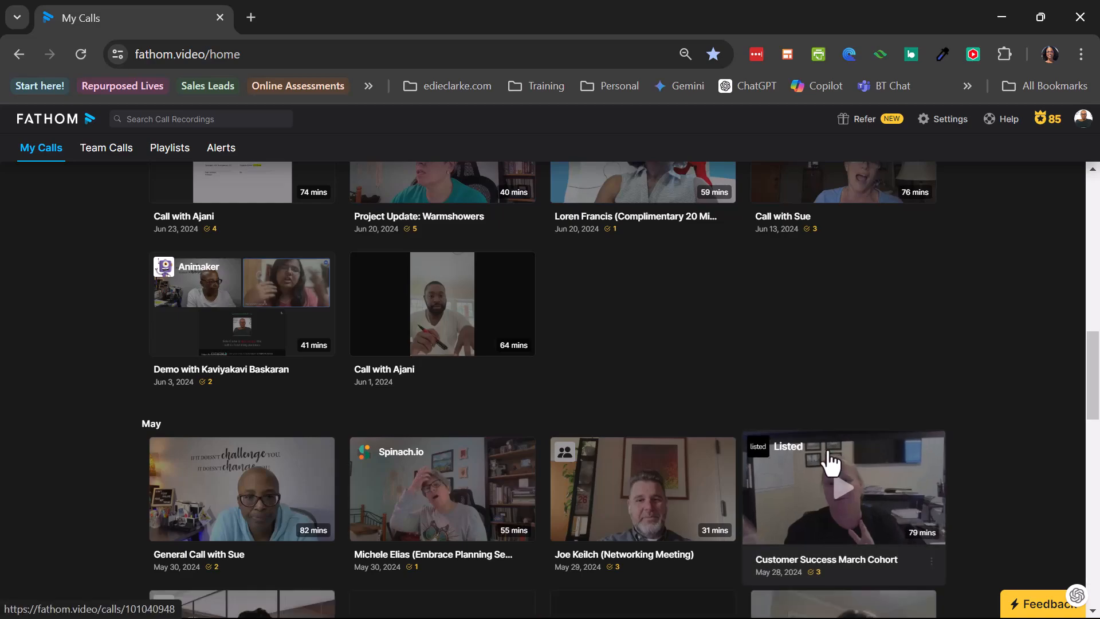
scroll(down, 3)
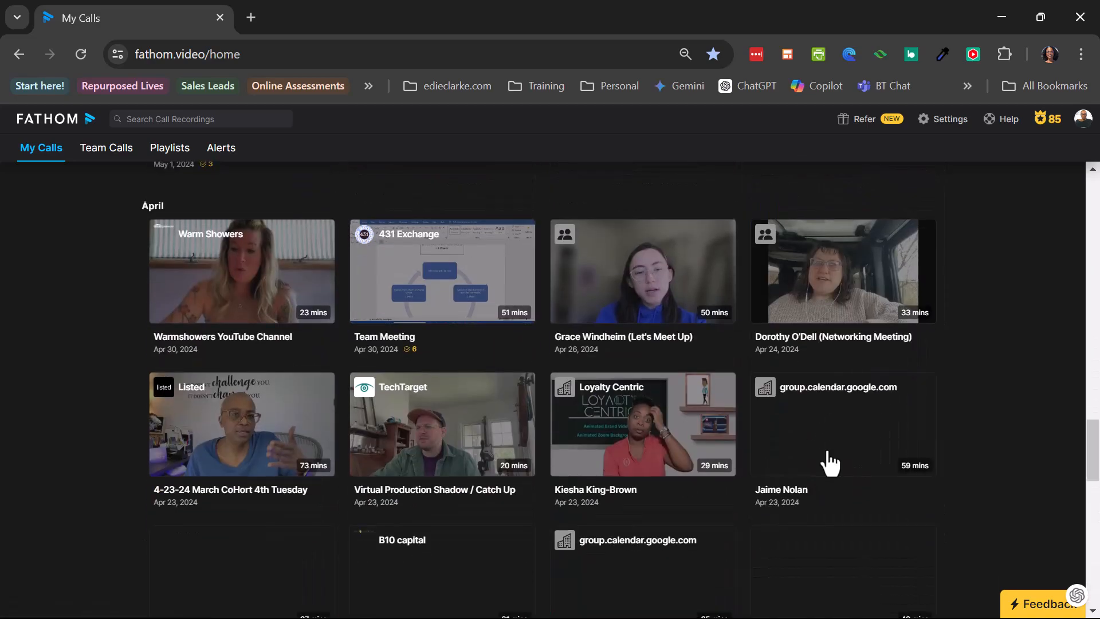
scroll(down, 3)
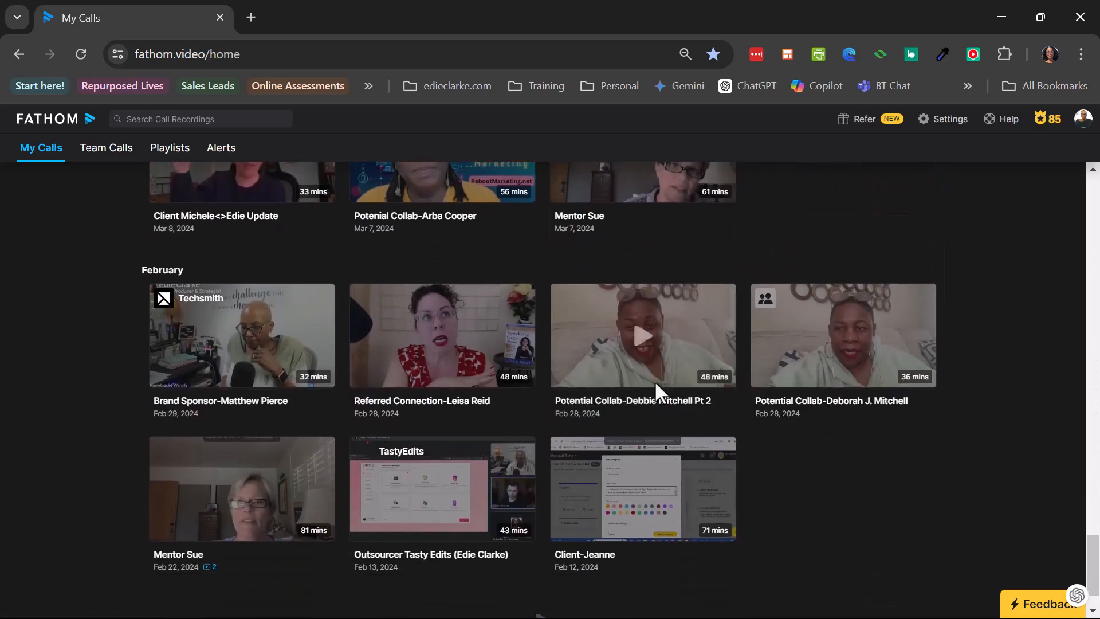
click(641, 335)
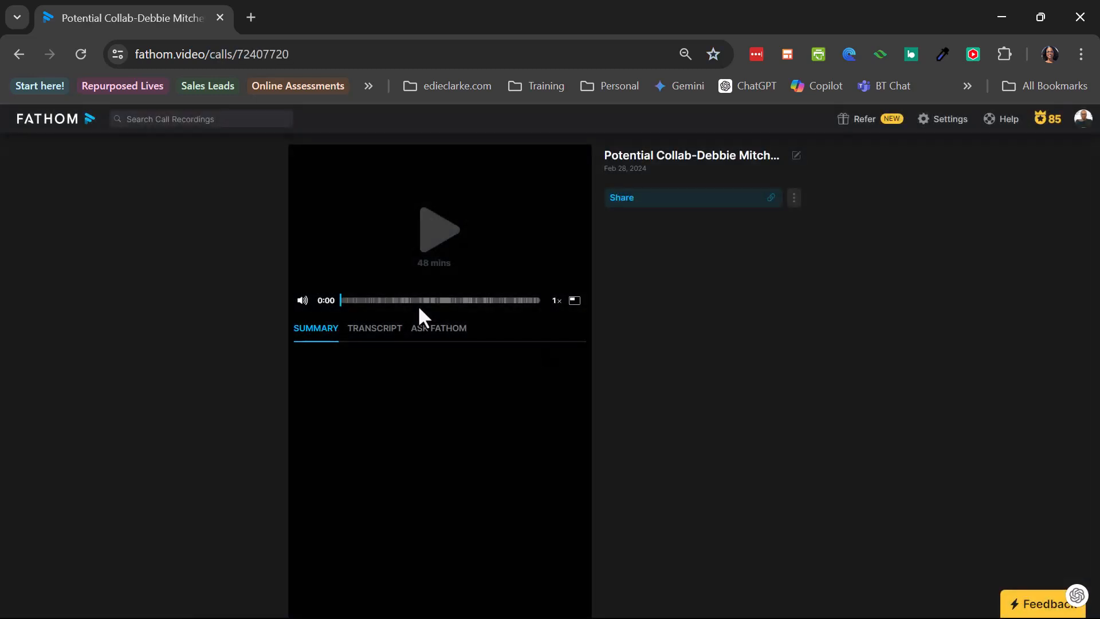
Reopen the Ask Fathom tab to check whether the earlier answers remain
click(438, 329)
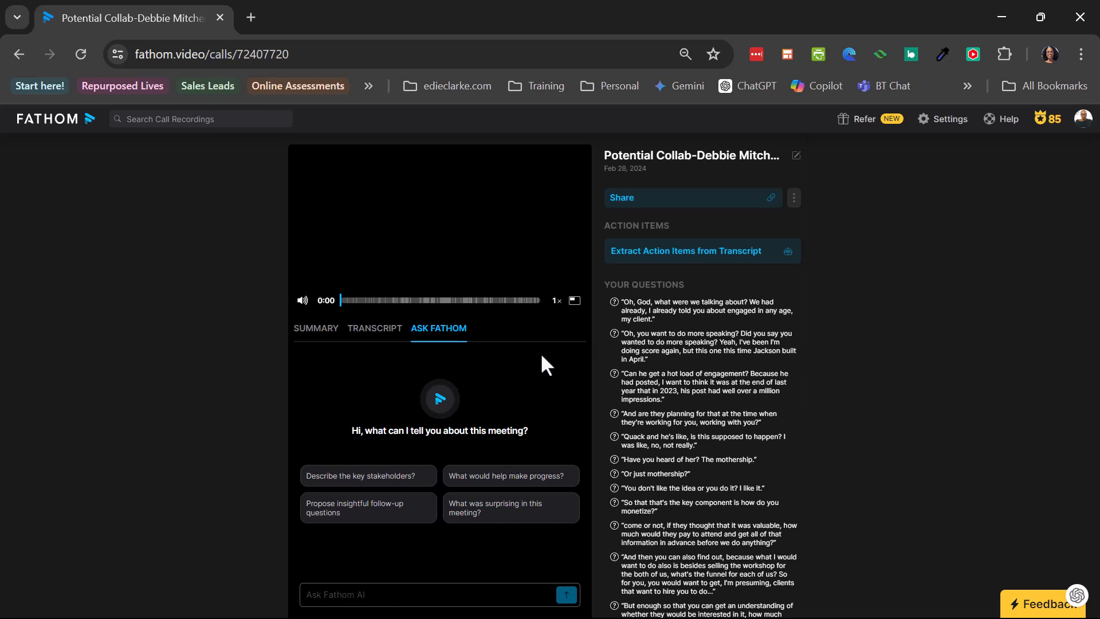
mouse_move(518, 449)
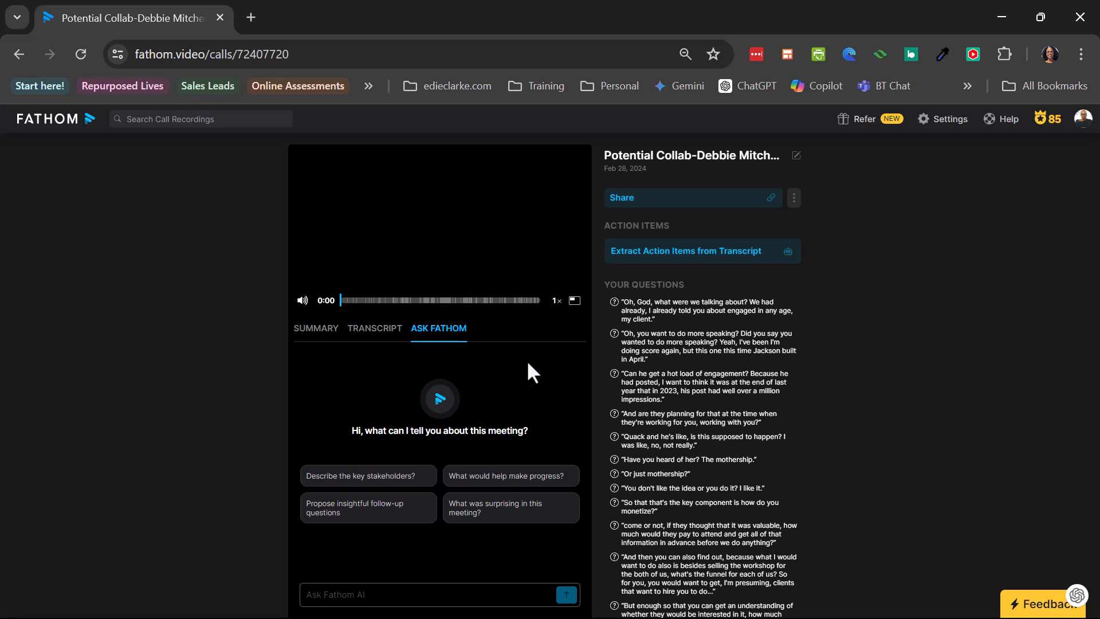
mouse_move(534, 368)
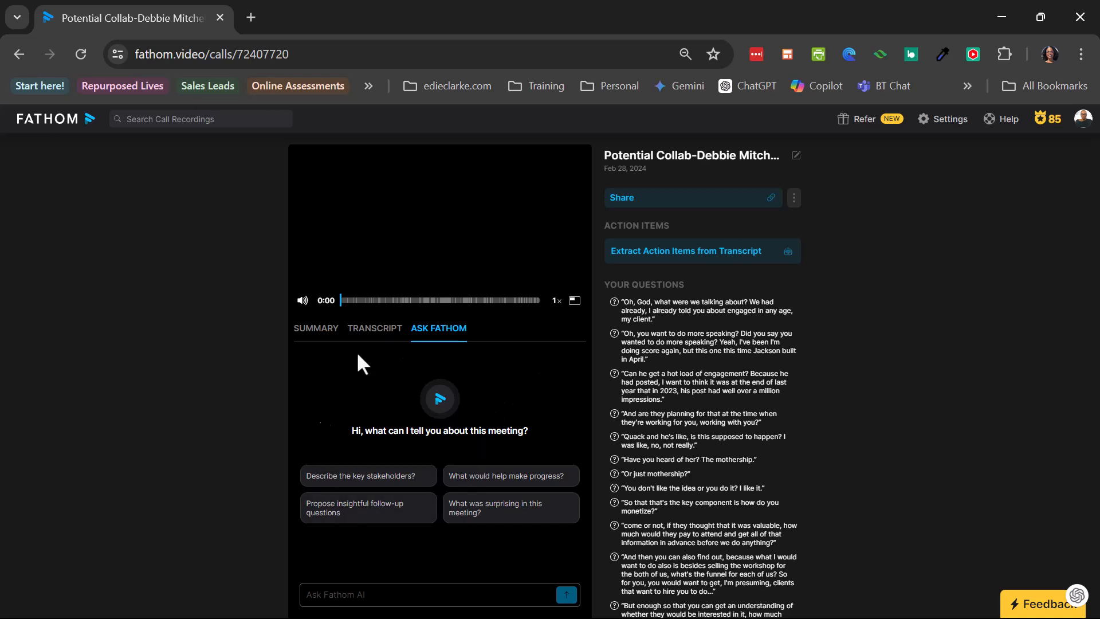
mouse_move(562, 366)
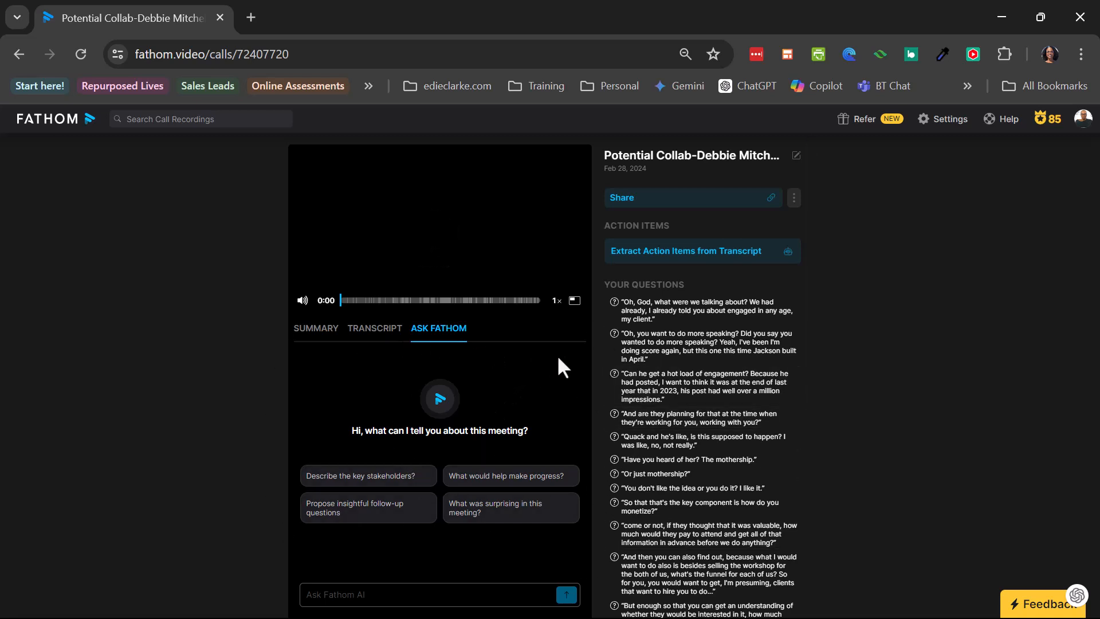
mouse_move(369, 360)
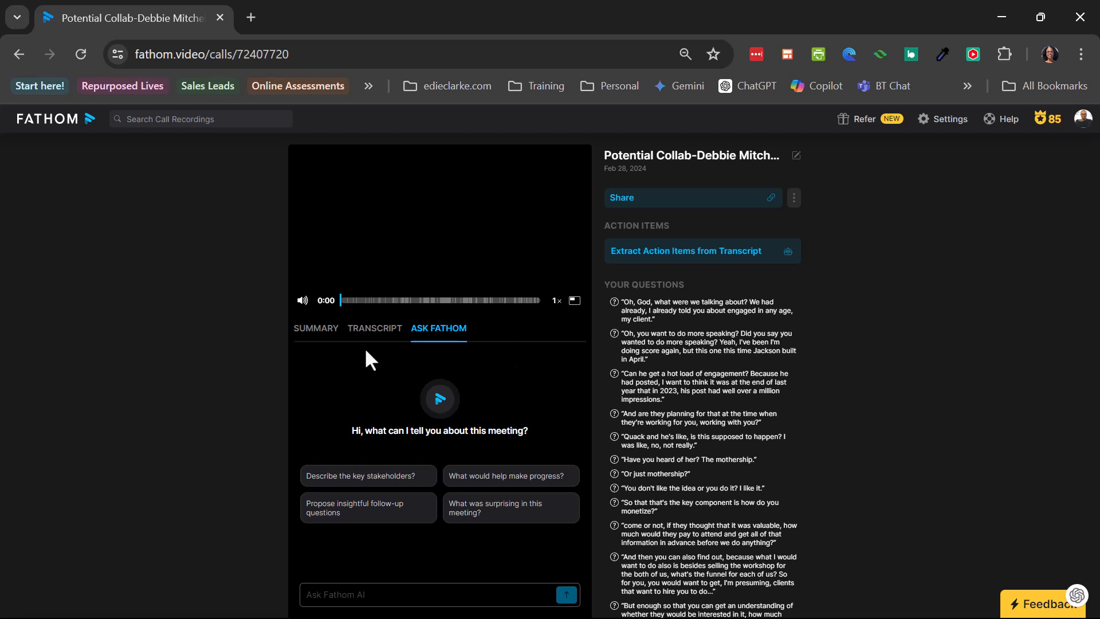
mouse_move(552, 365)
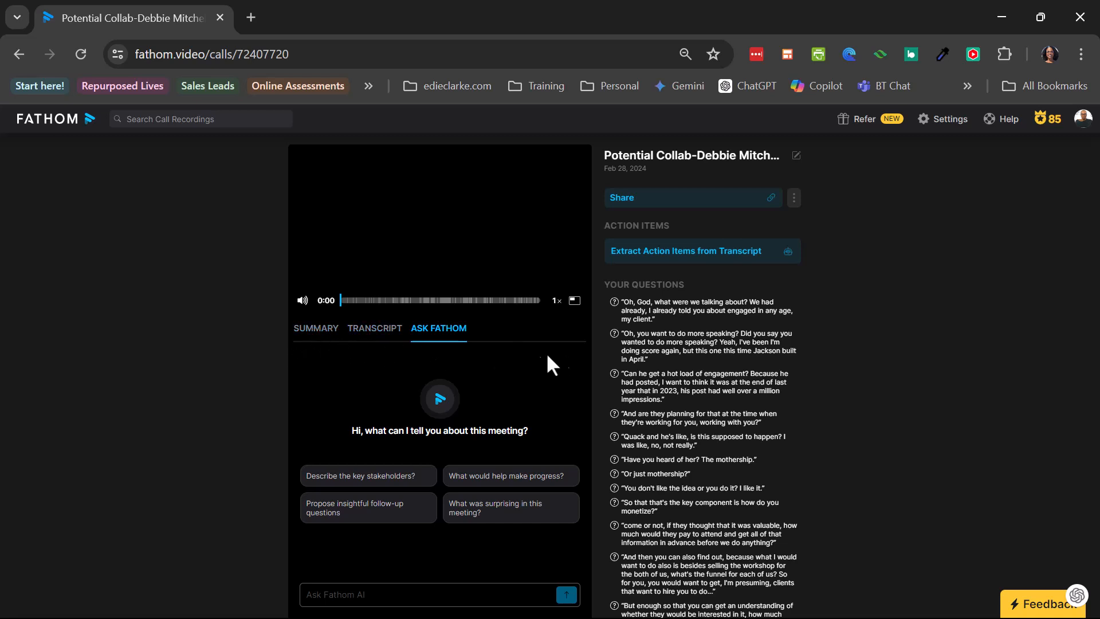
mouse_move(595, 404)
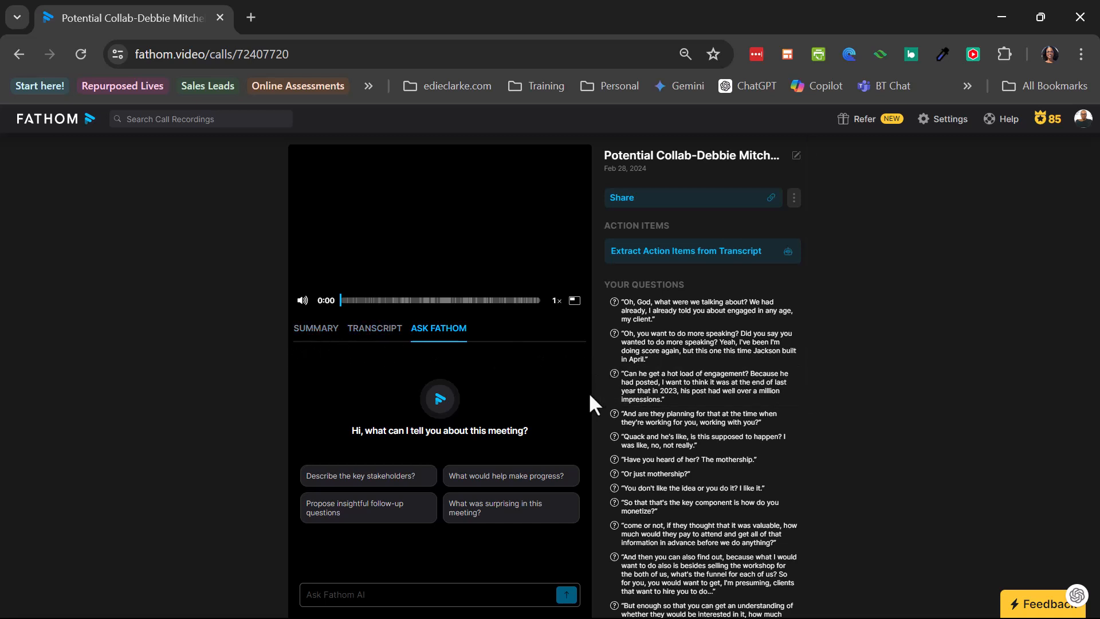